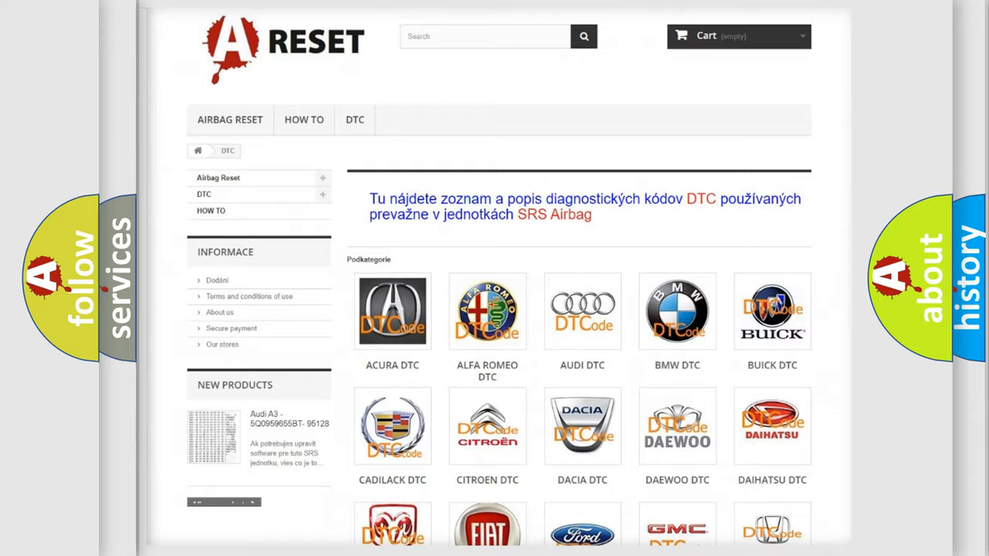
Find and select the Jeep logo in the DTC brand grid, then browse its trouble code subcategories
scroll("down", 3)
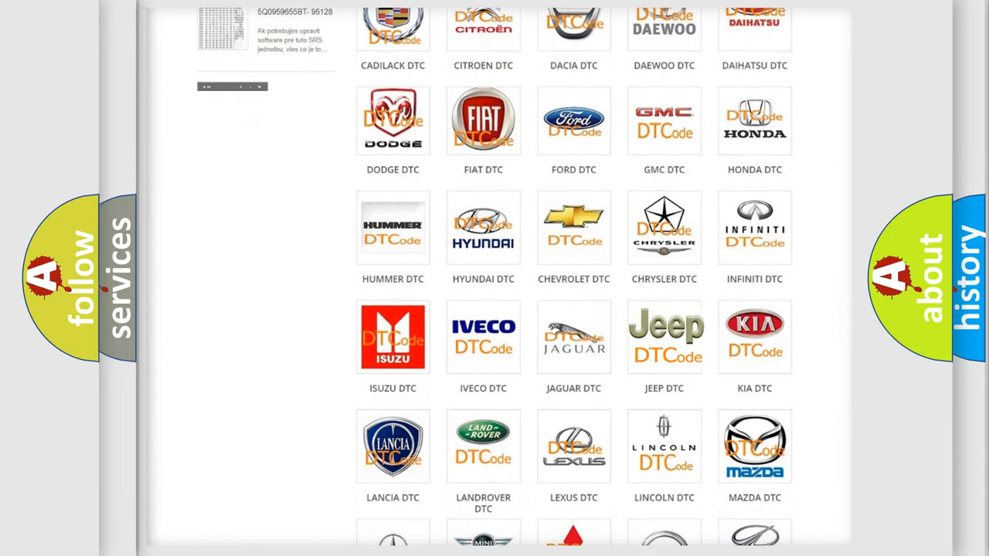
left_click(664, 336)
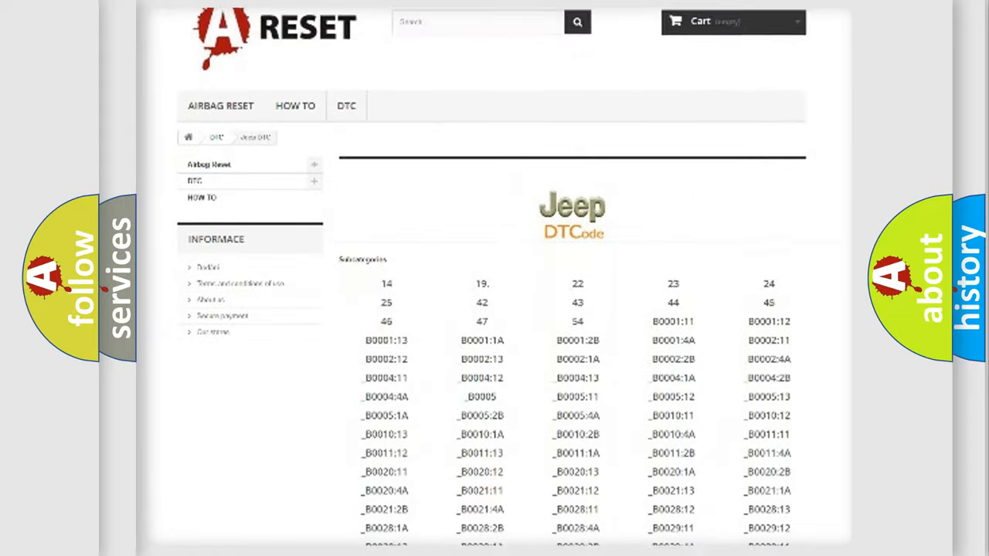
scroll("down", 3)
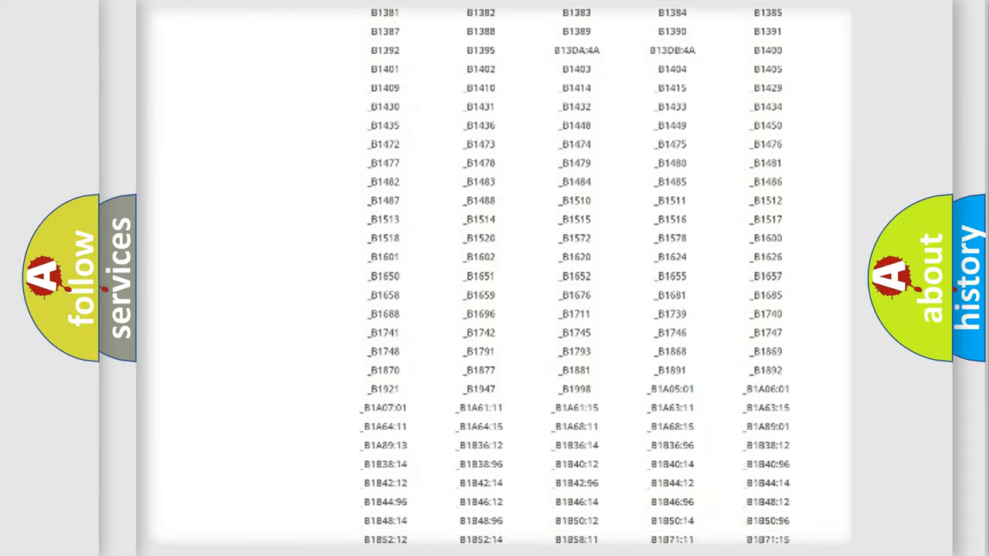